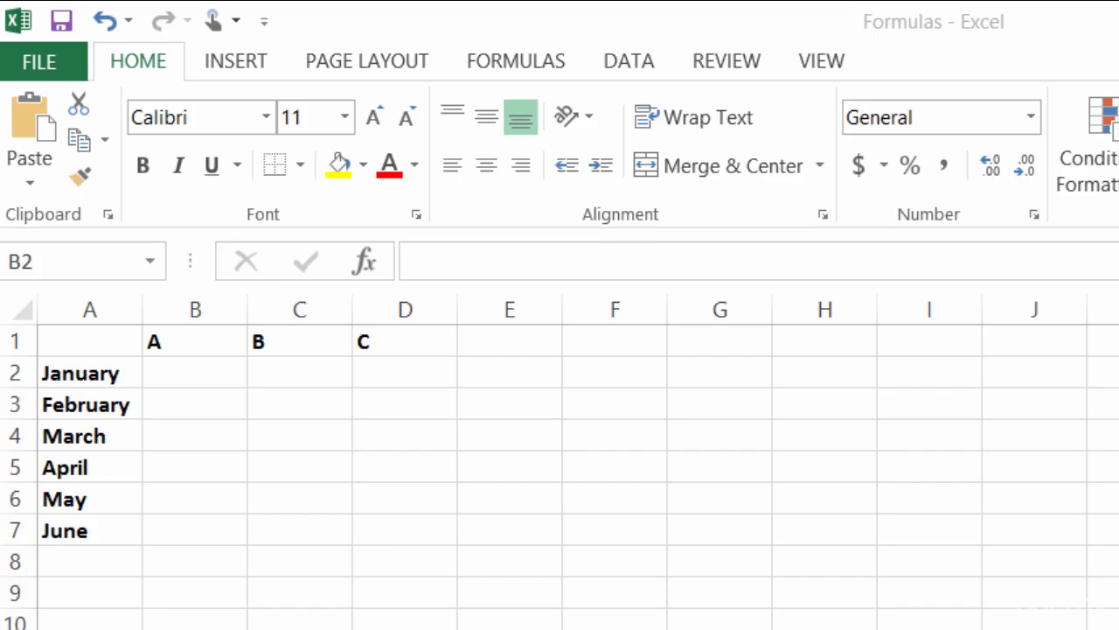
Step: Review the Bob, Sarah and KC sales sheets, then return to the Summary sheet
scroll("down", 3)
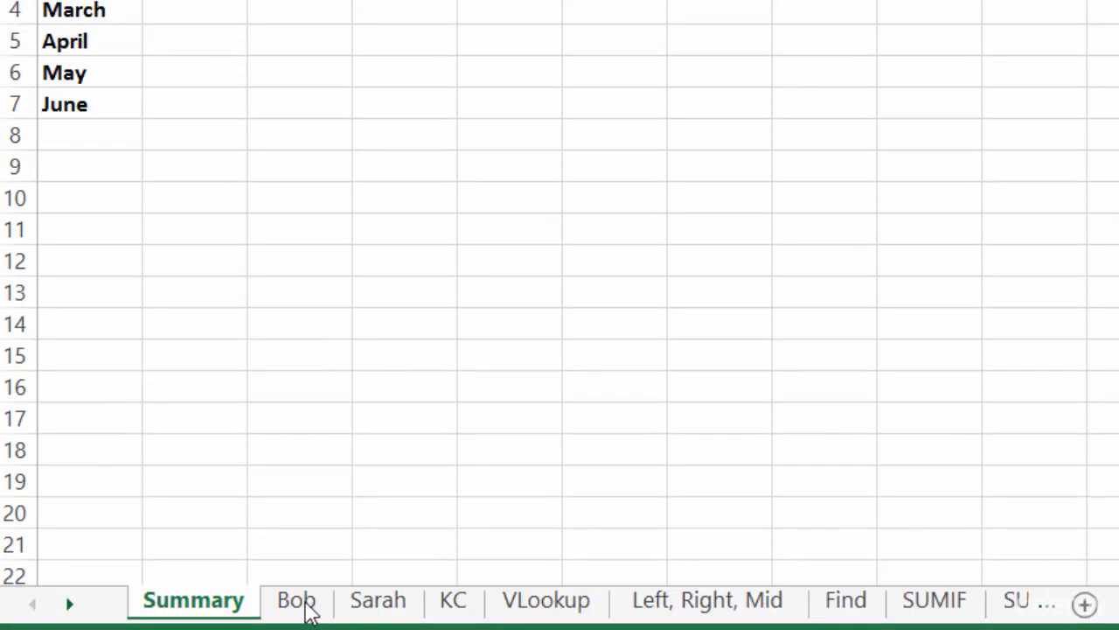
left_click(295, 600)
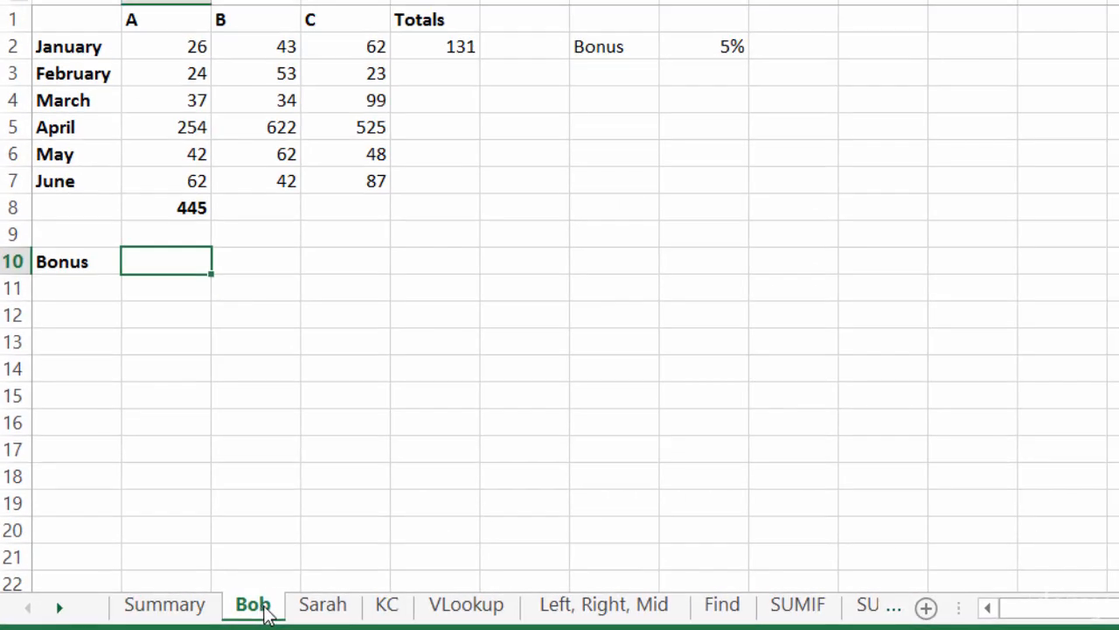
left_click(322, 604)
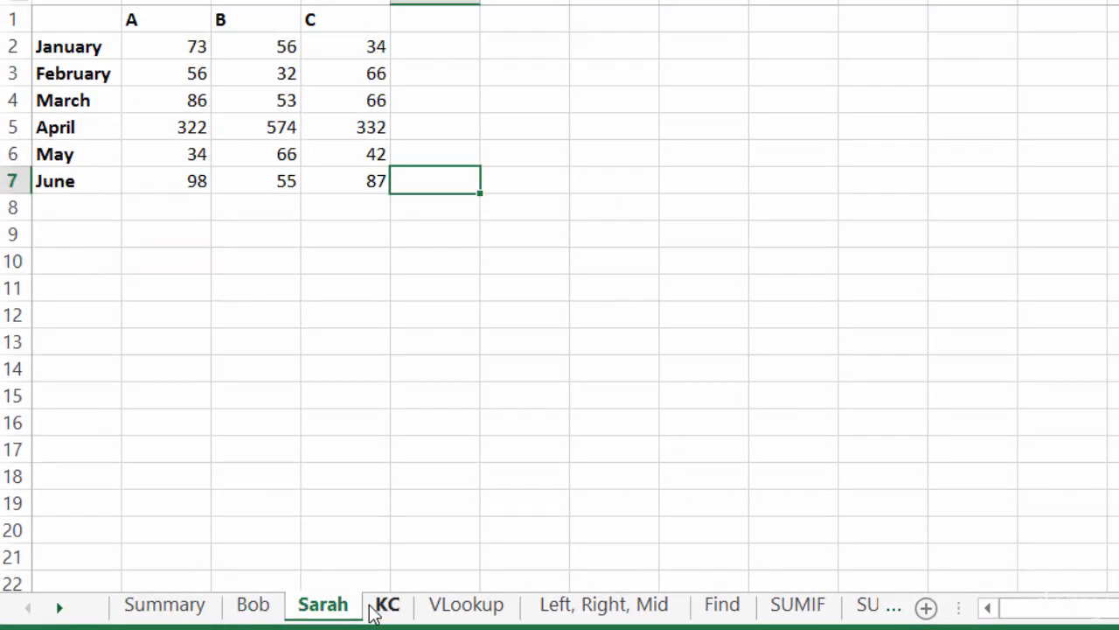
left_click(388, 604)
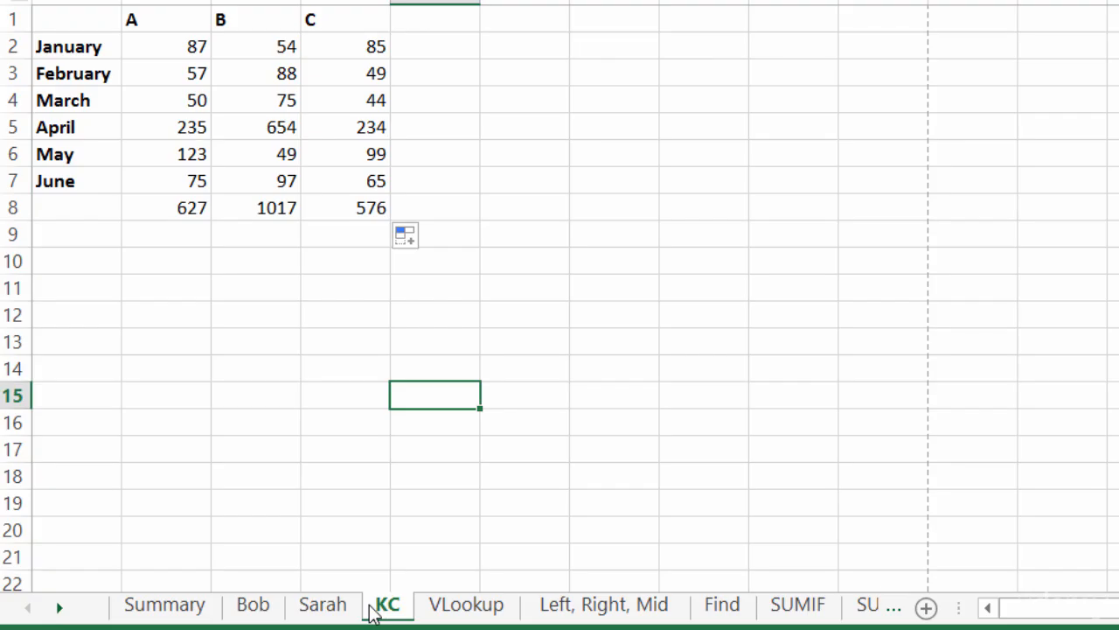
left_click(323, 604)
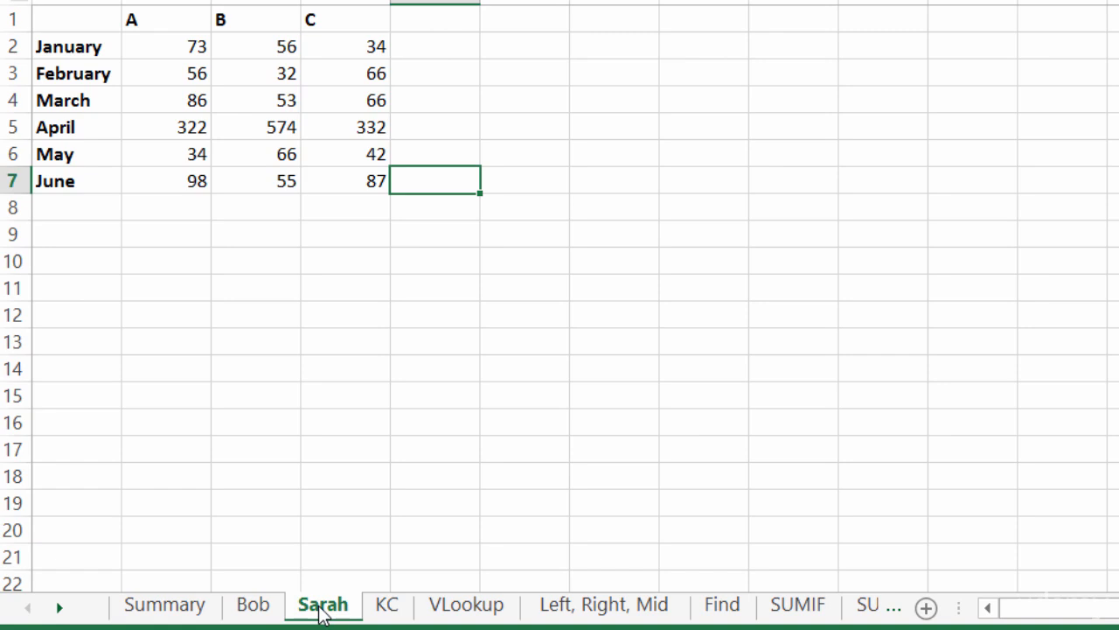
mouse_move(356, 614)
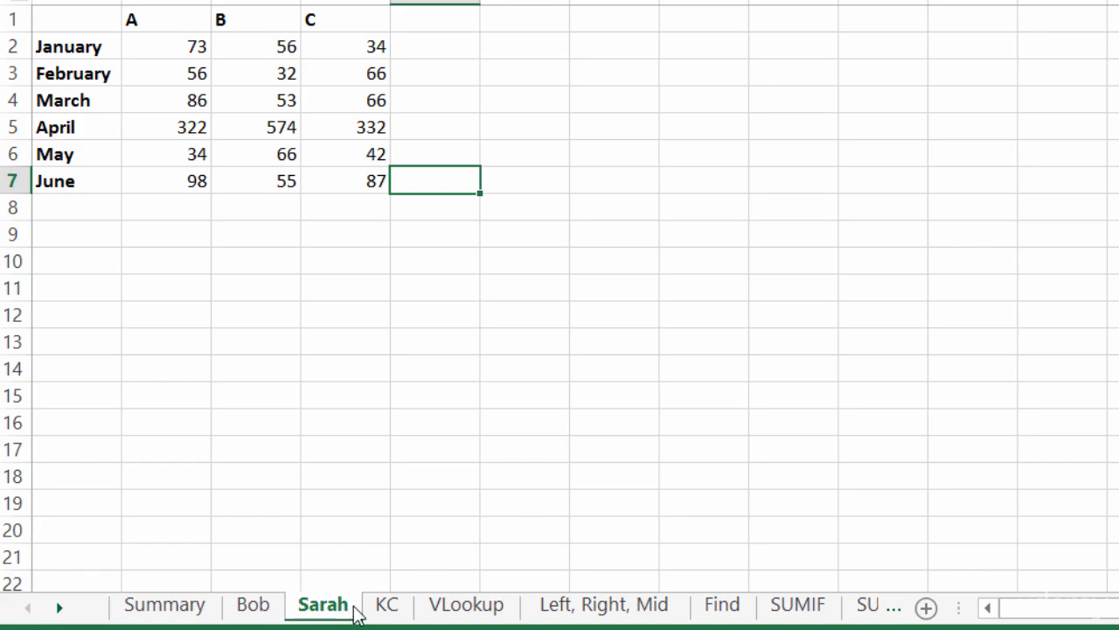
left_click(386, 604)
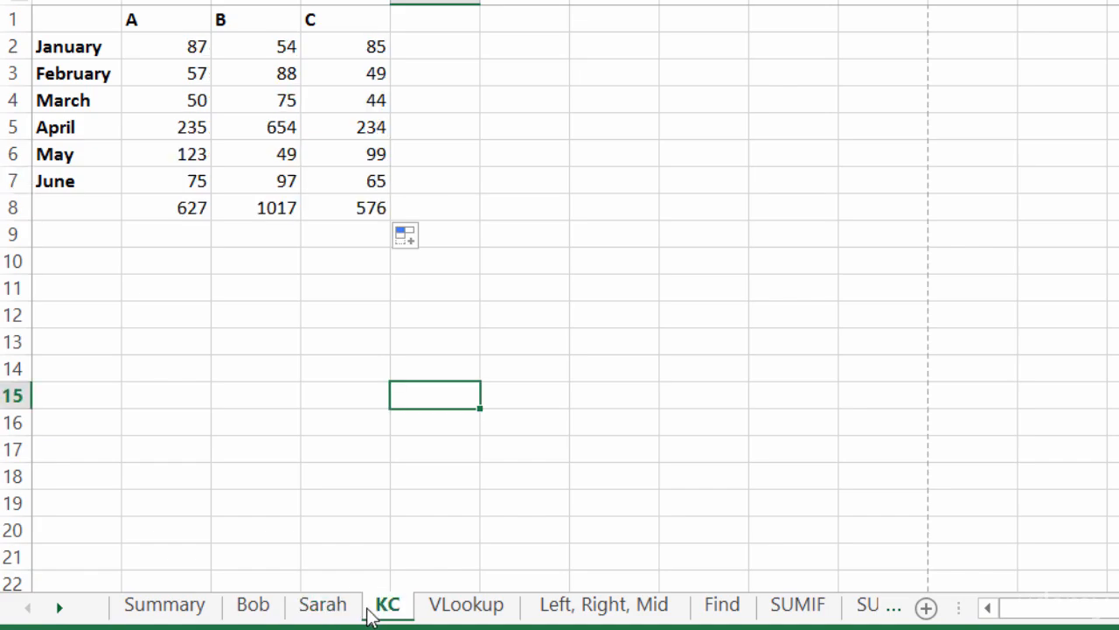
left_click(253, 604)
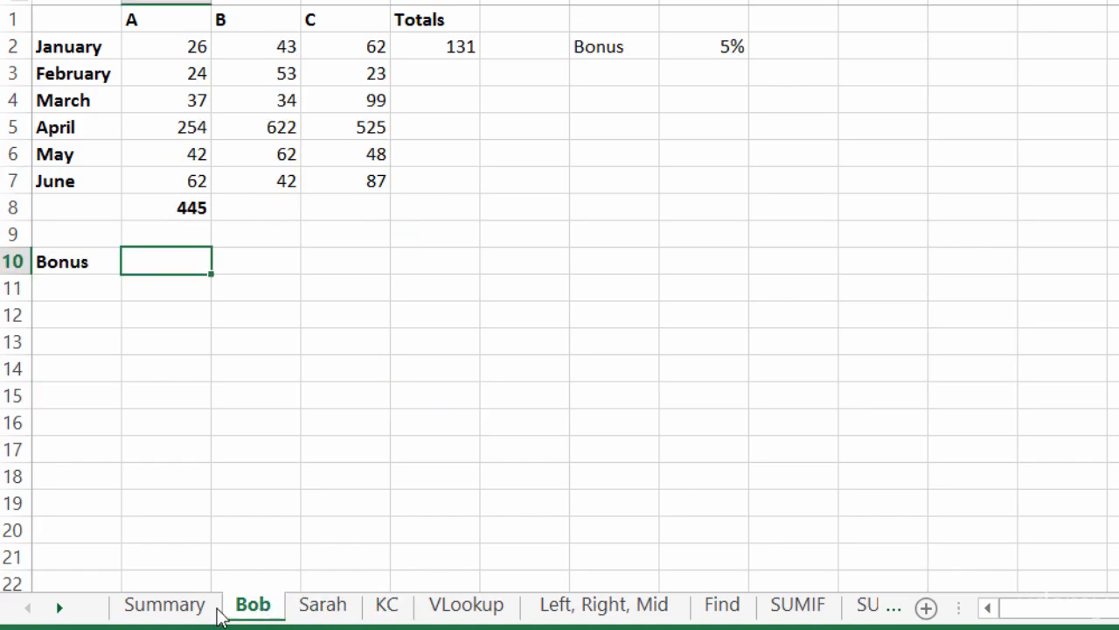
left_click(164, 605)
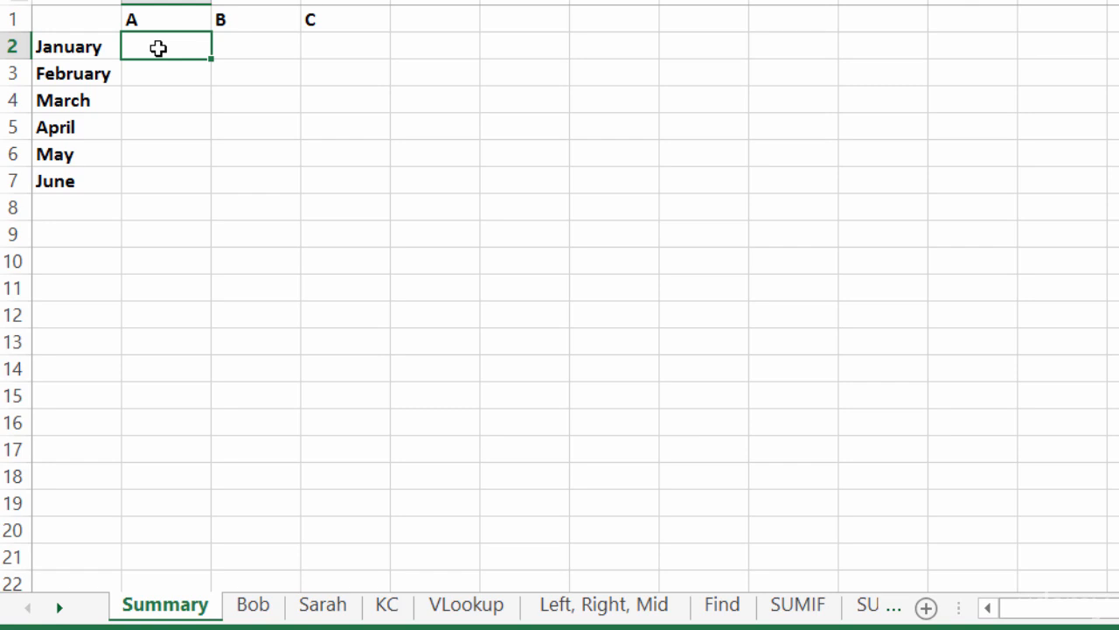
Step: Enter a 3D =SUM formula in Summary B2 referencing B2 from Bob through KC
type("=")
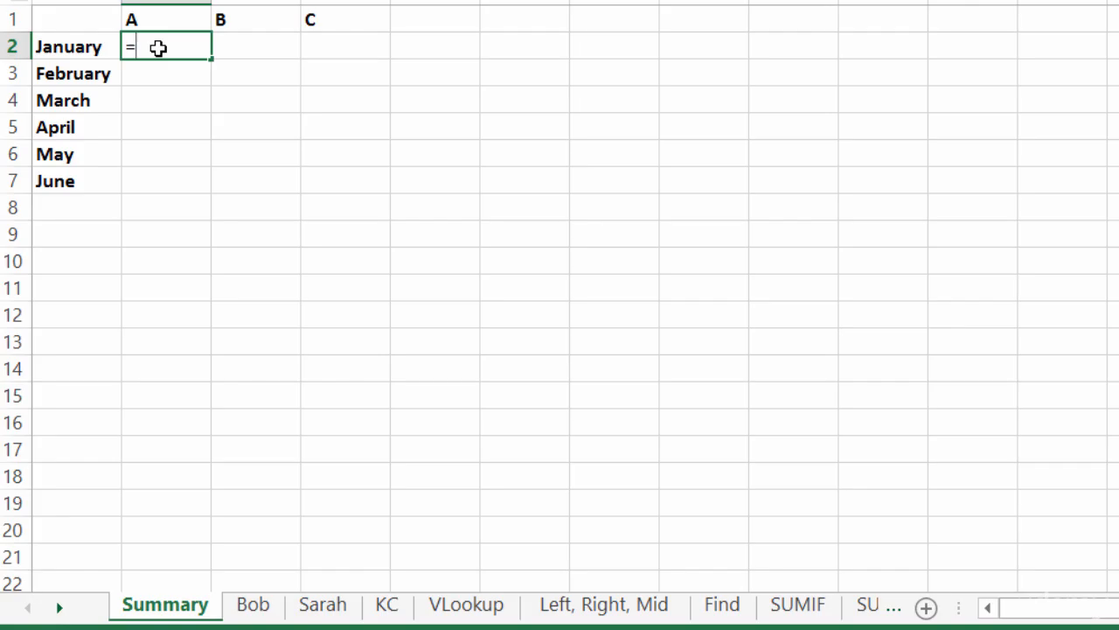
type("sum")
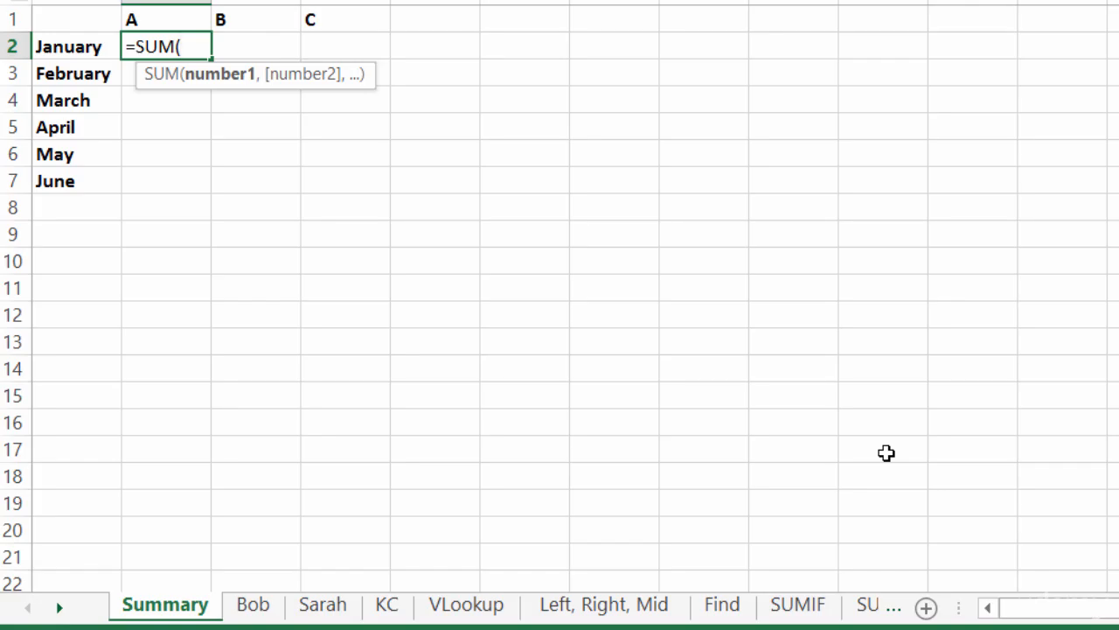
mouse_move(857, 453)
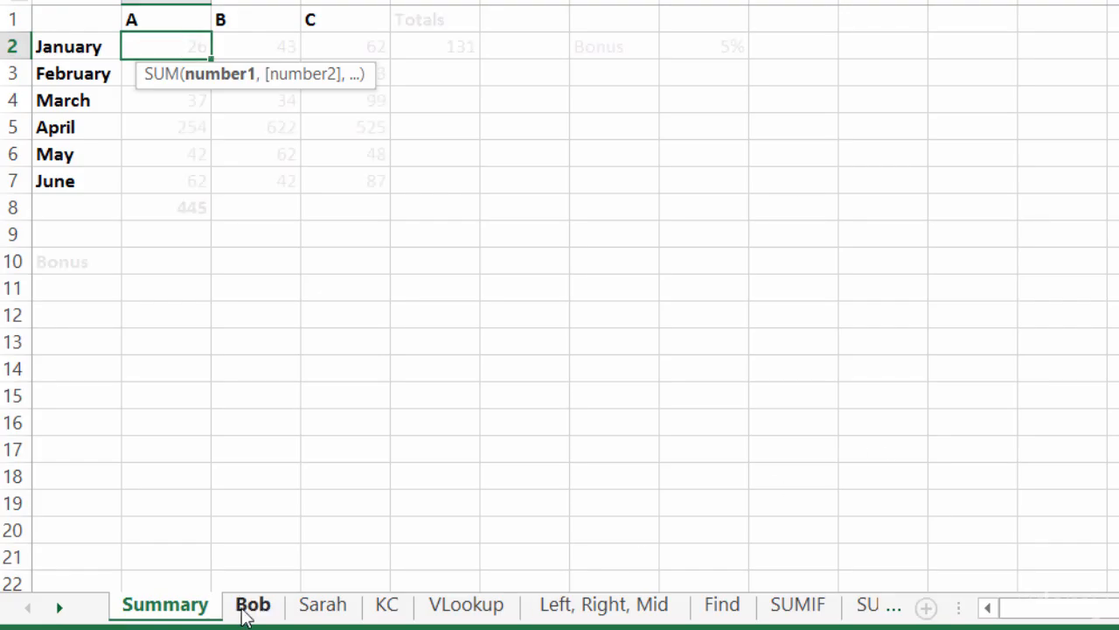
left_click(253, 604)
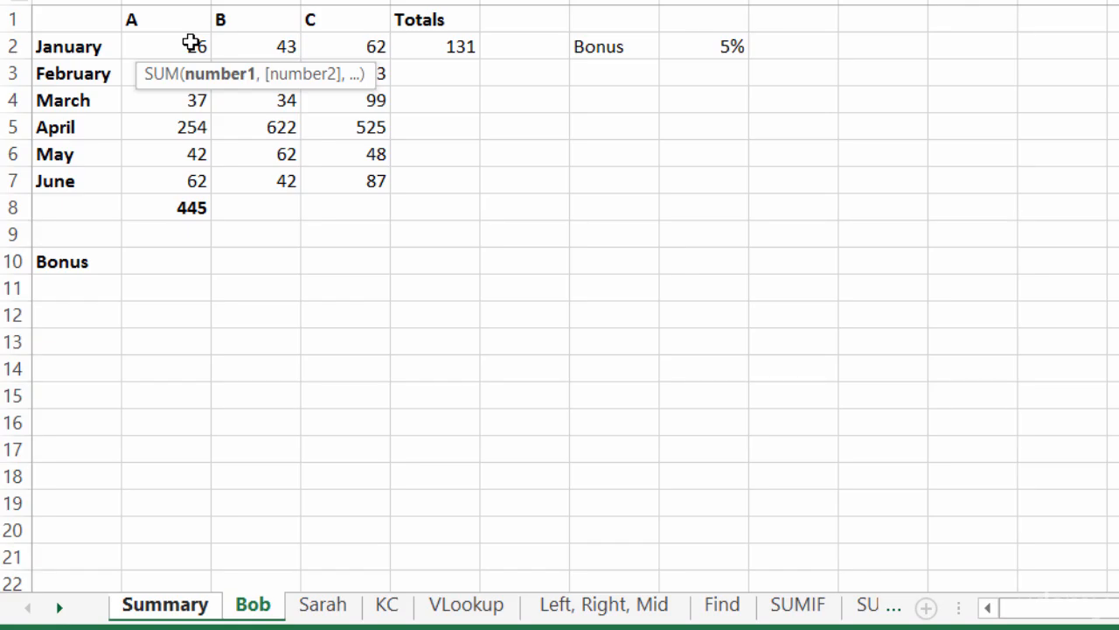
left_click(166, 46)
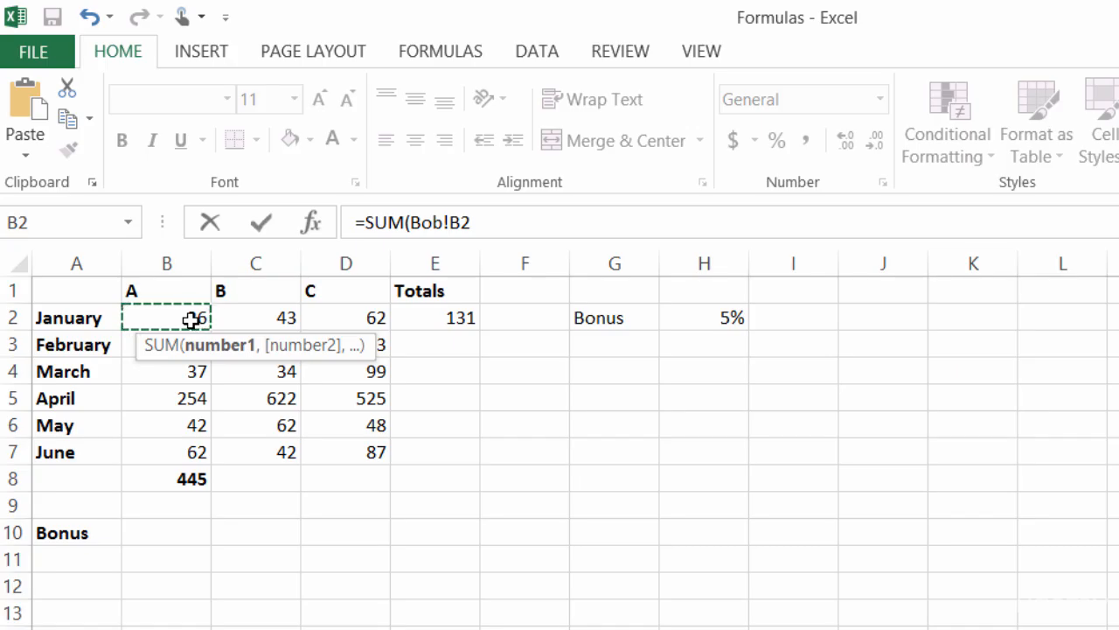
scroll("down", 3)
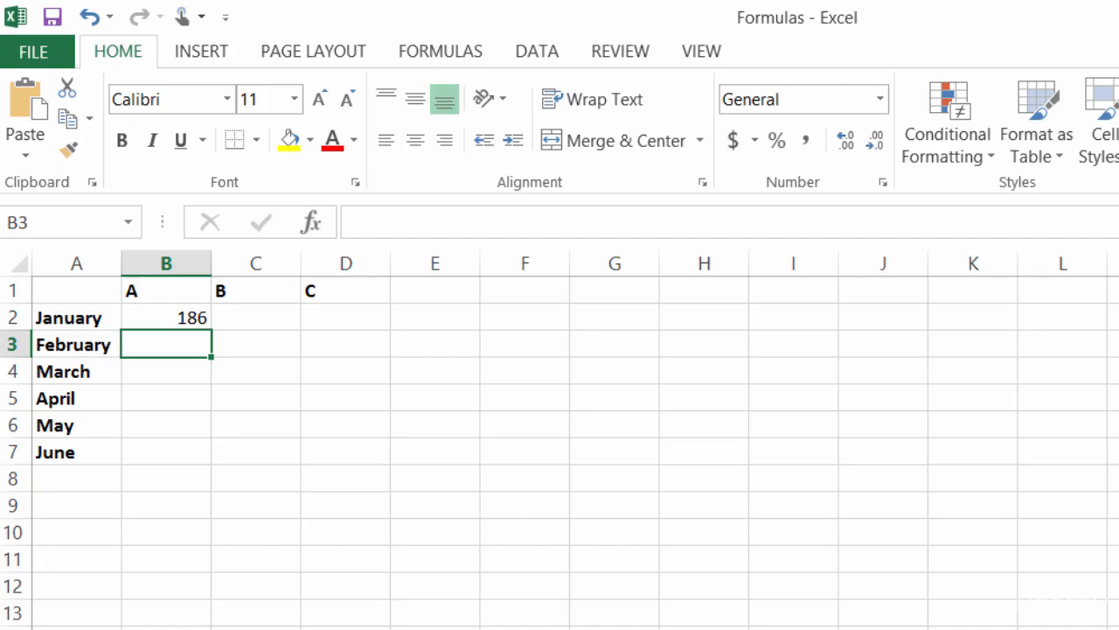
Step: Enter =SUM in Summary B3 spanning B3 on Bob through KC, giving 137
type("=su")
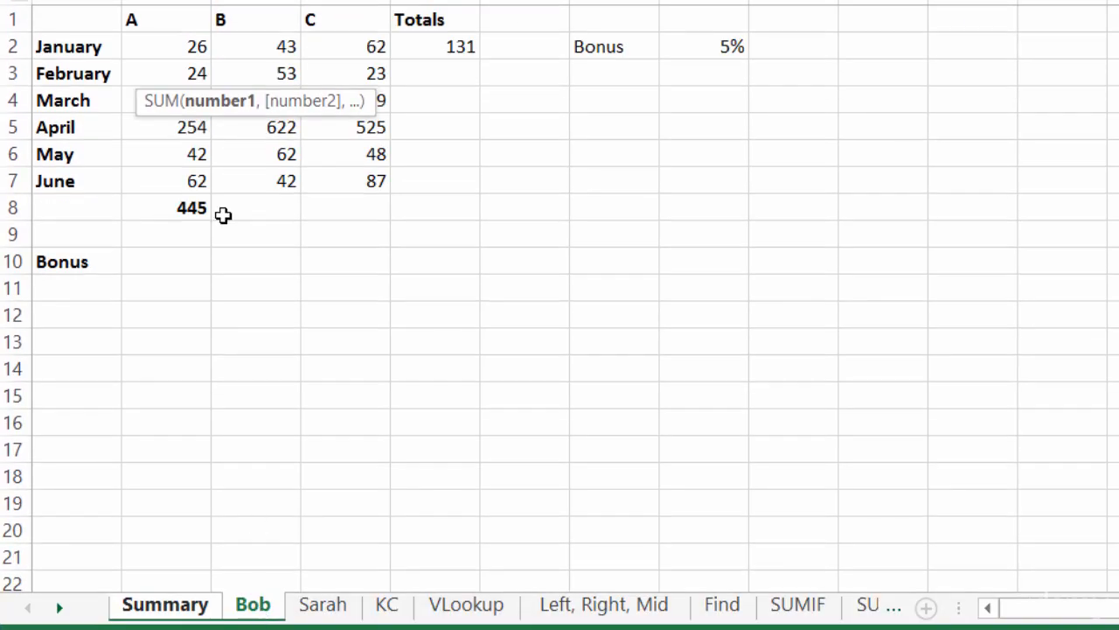
left_click(167, 74)
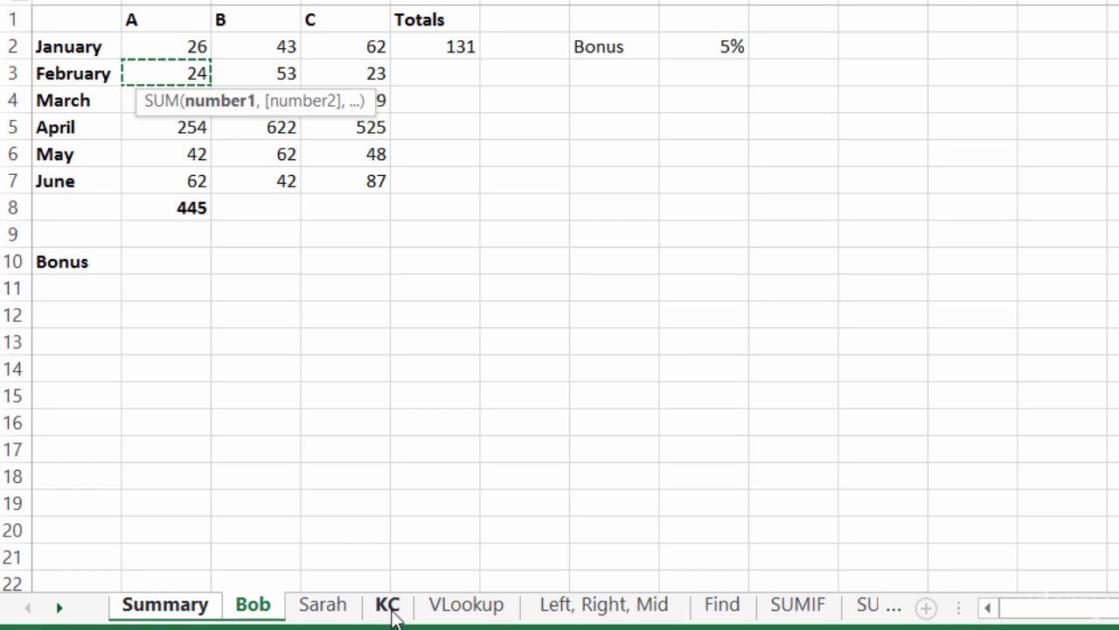
left_click(387, 605)
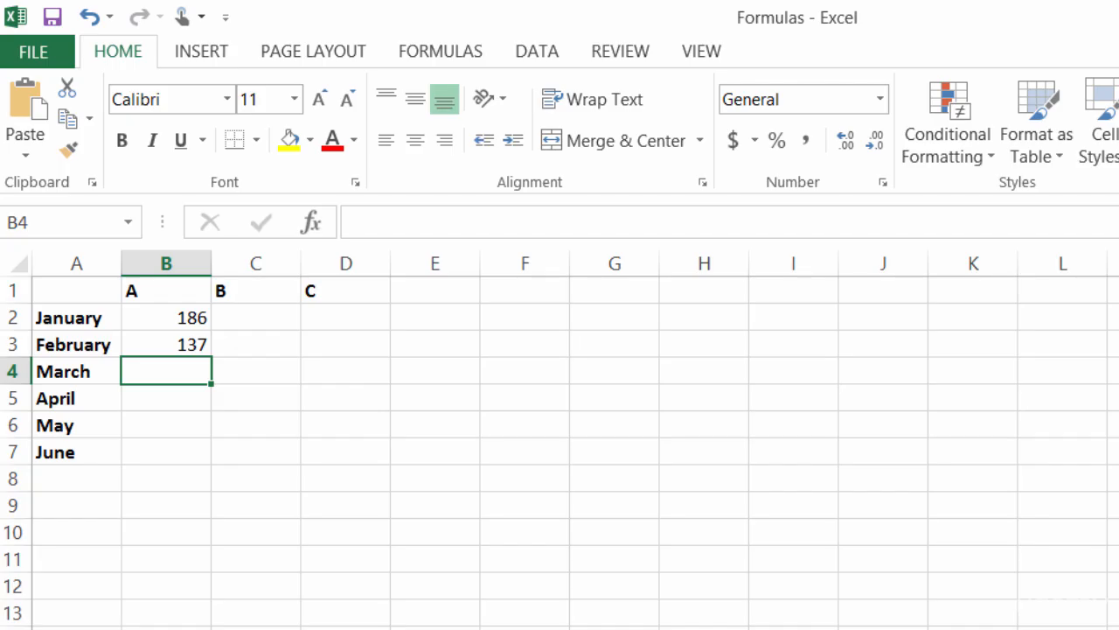
mouse_move(231, 392)
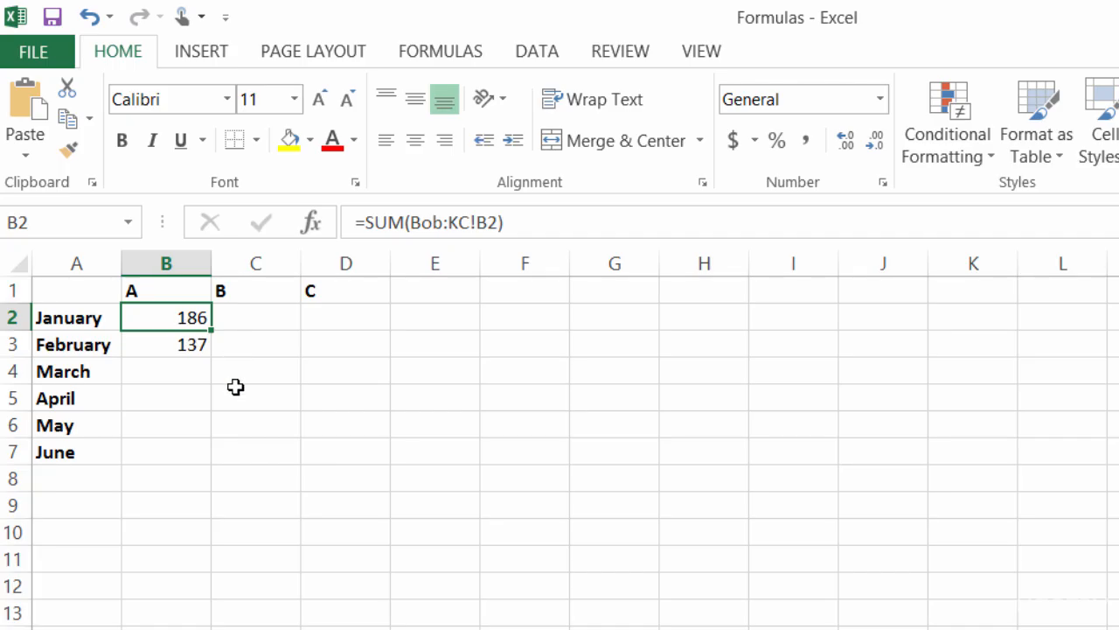
mouse_move(211, 333)
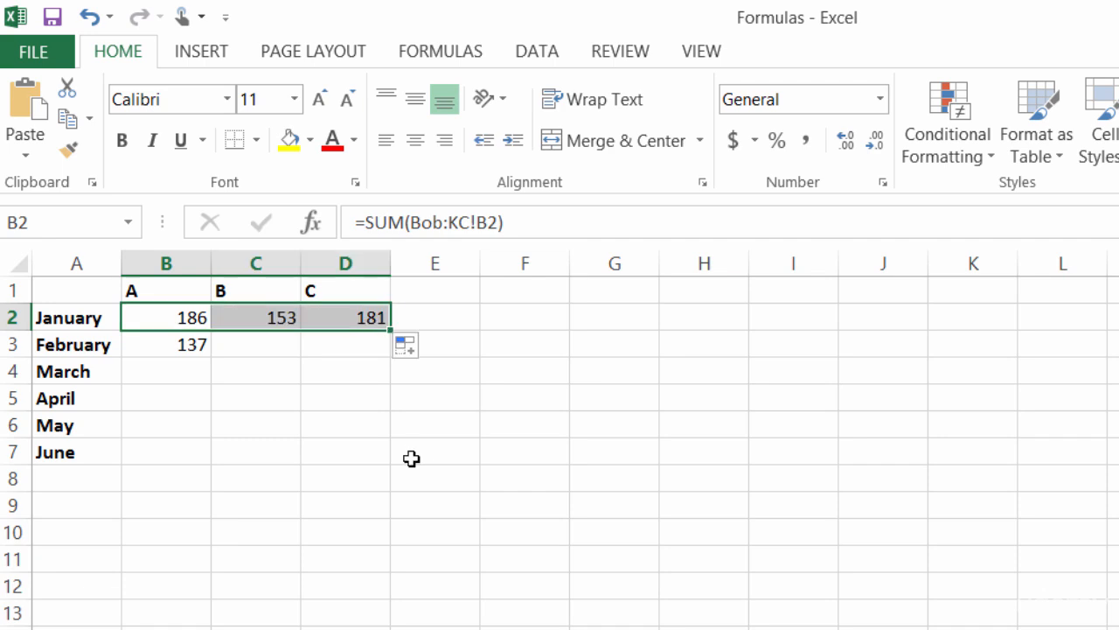
mouse_move(389, 333)
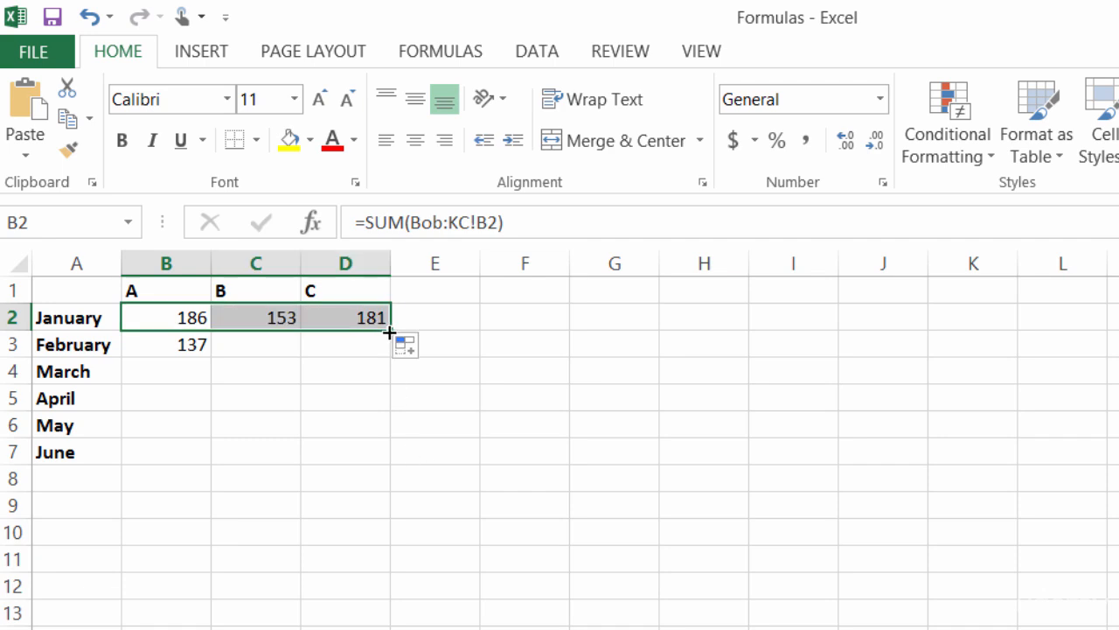
Step: Fill the B2 formula across products A–C and down through June
left_click_drag(389, 330, 384, 466)
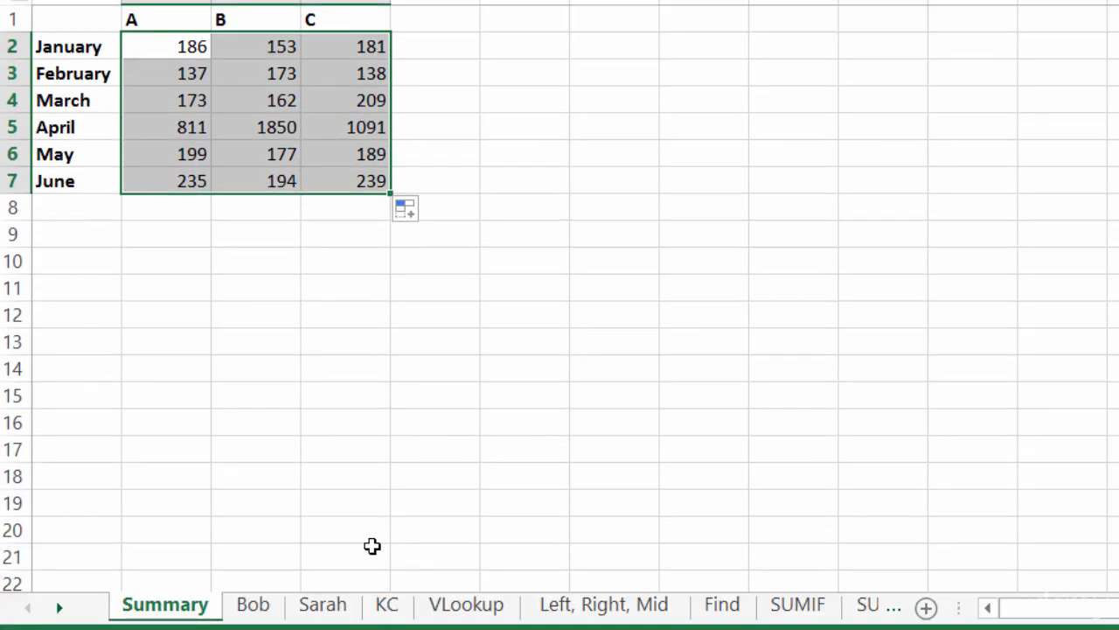
Step: Move the Sarah sheet after KC and check Summary January A now reads 113
left_click(322, 603)
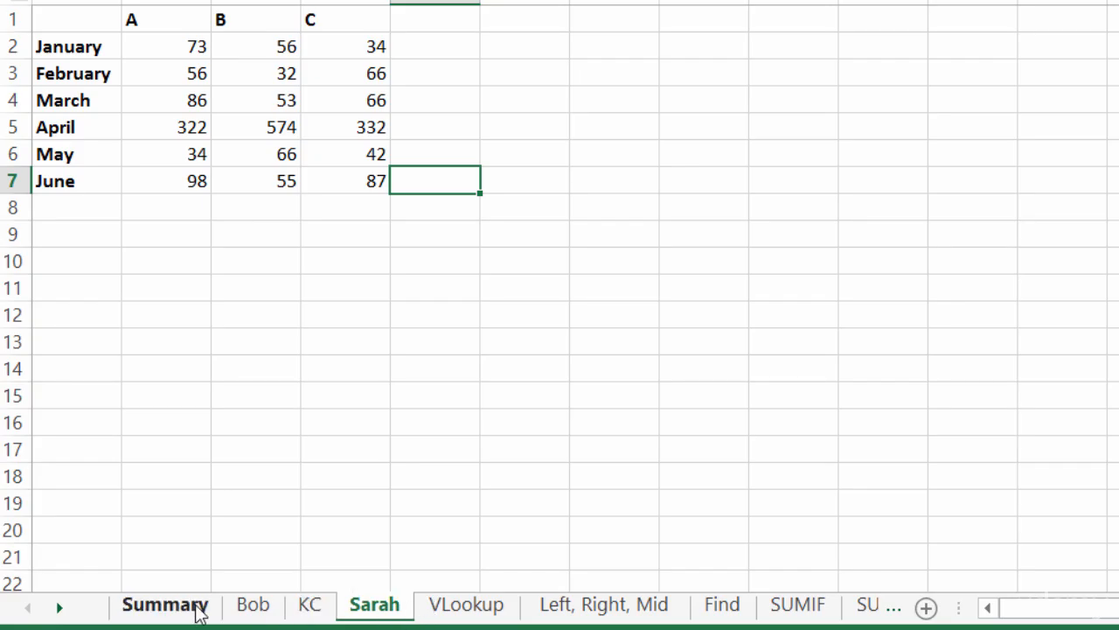
left_click(165, 605)
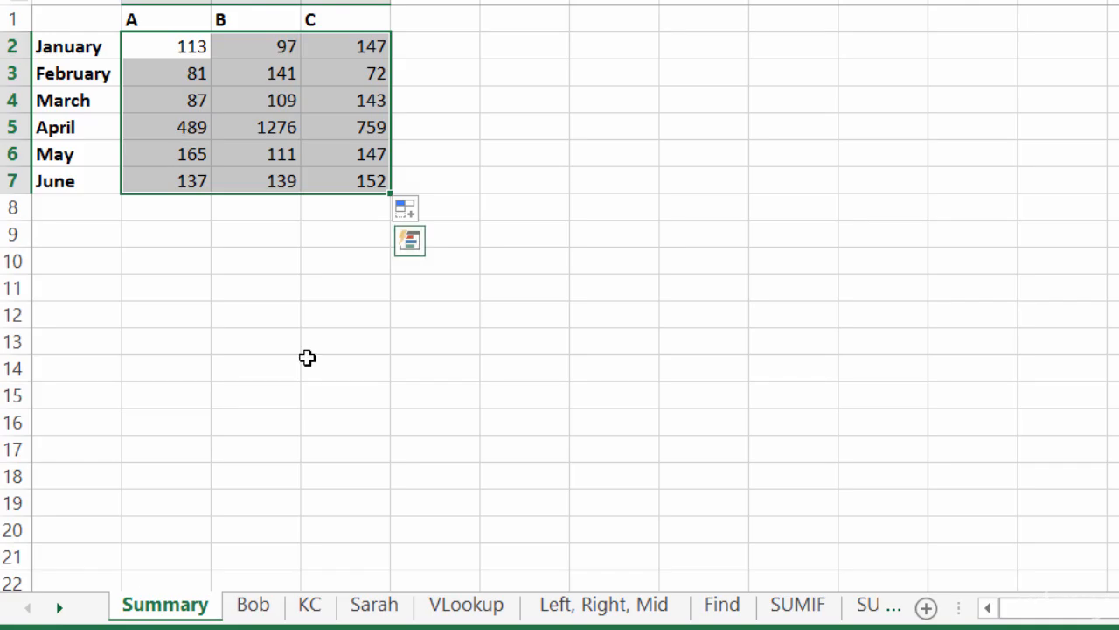
mouse_move(293, 57)
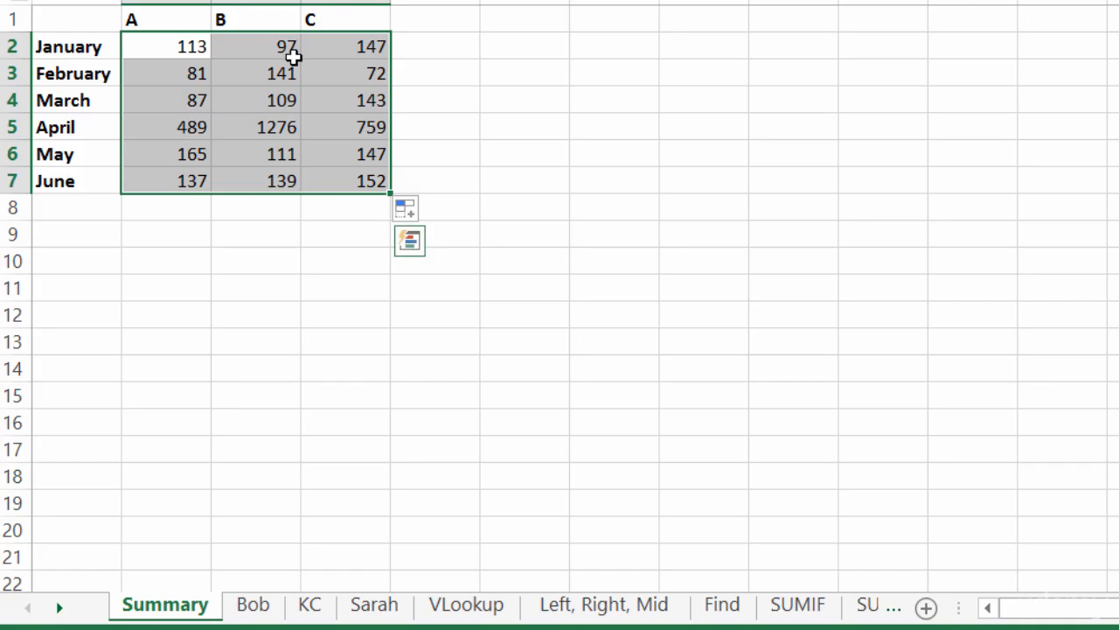
mouse_move(283, 216)
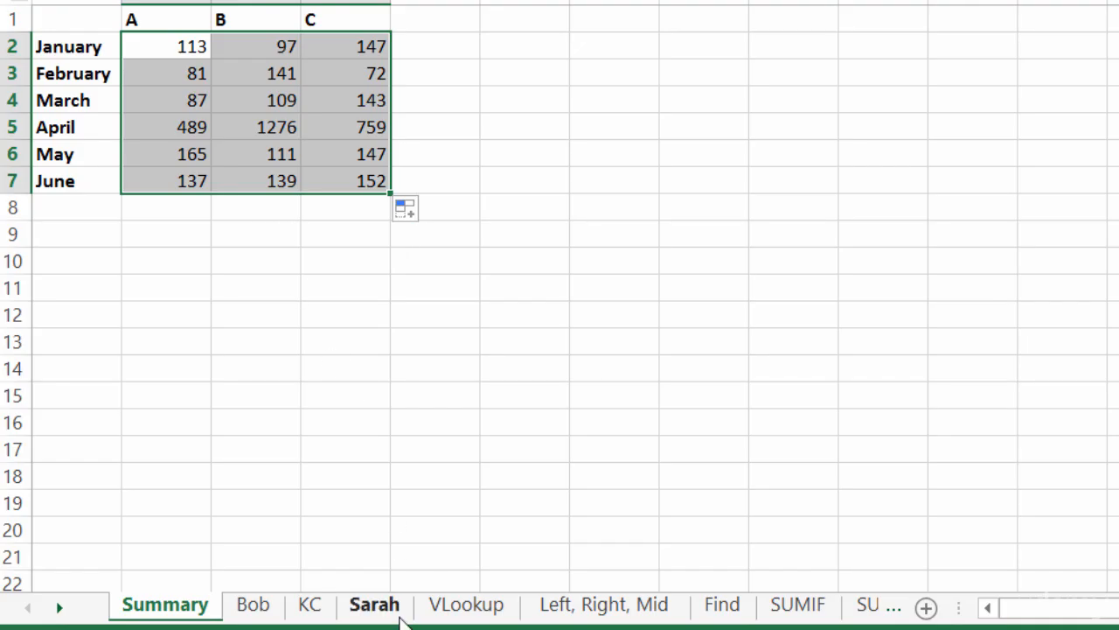
Step: Return Sarah between Bob and KC and confirm Summary January A is 186
left_click(374, 604)
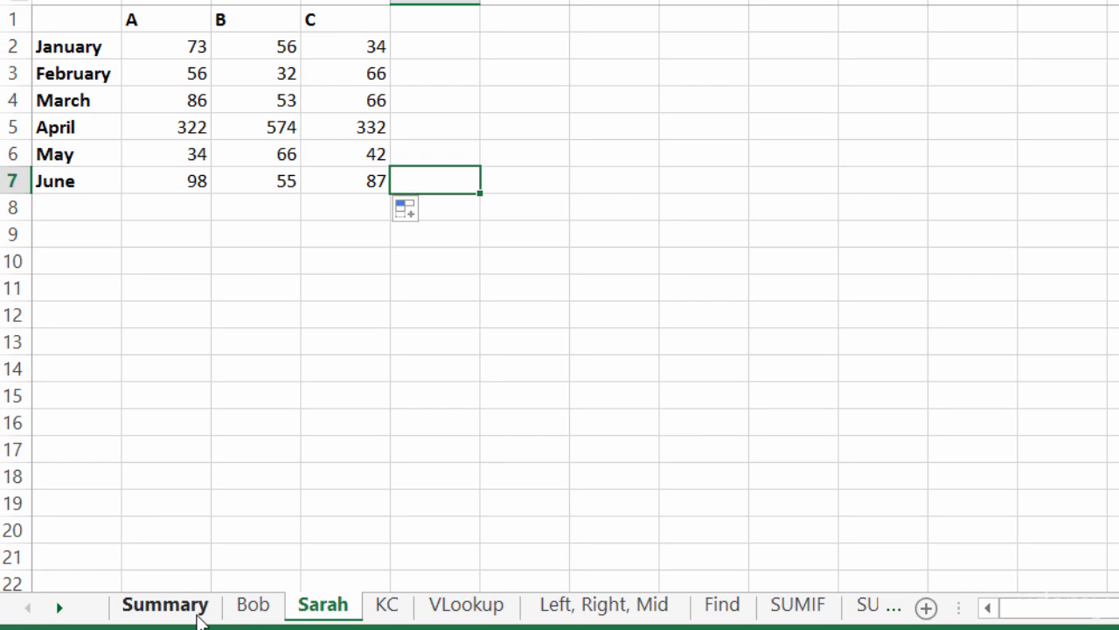
left_click(164, 604)
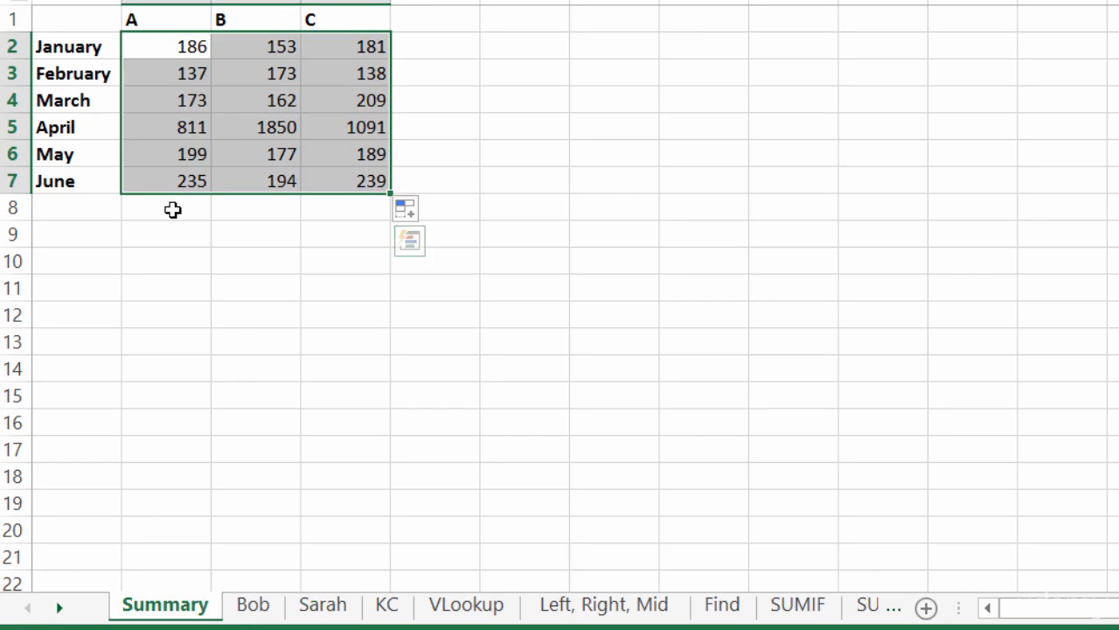
mouse_move(302, 540)
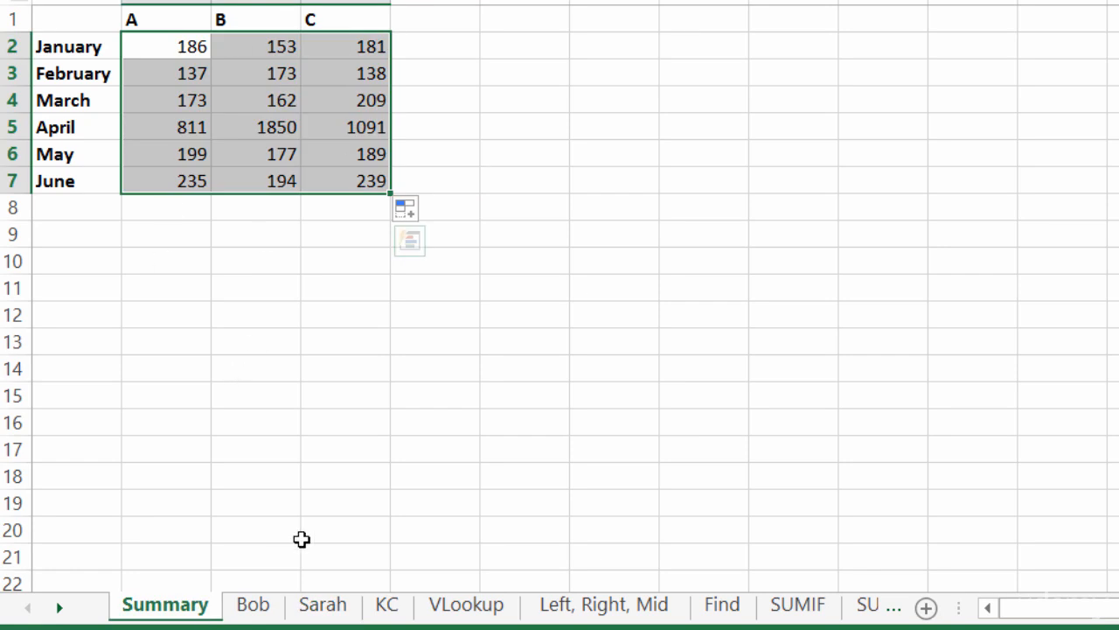